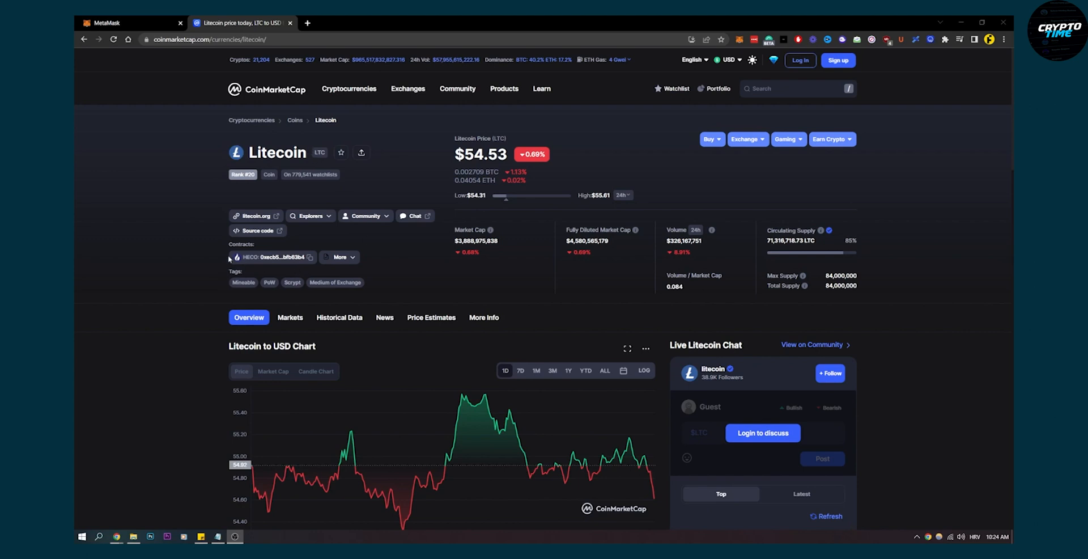
{"action": "mouse_move", "coordinate": [251, 258]}
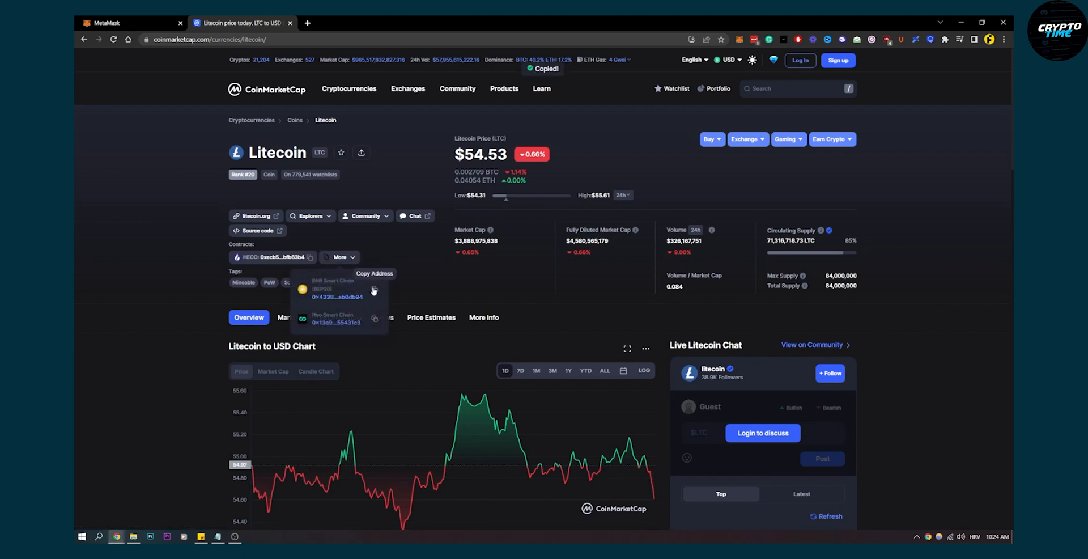
{"action": "mouse_move", "coordinate": [343, 283]}
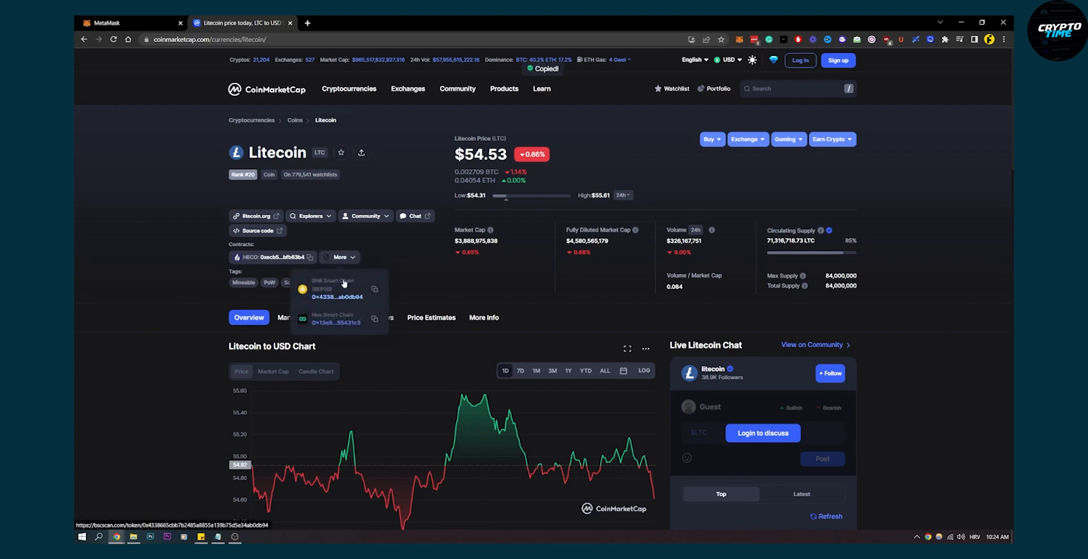
{"action": "mouse_move", "coordinate": [390, 261]}
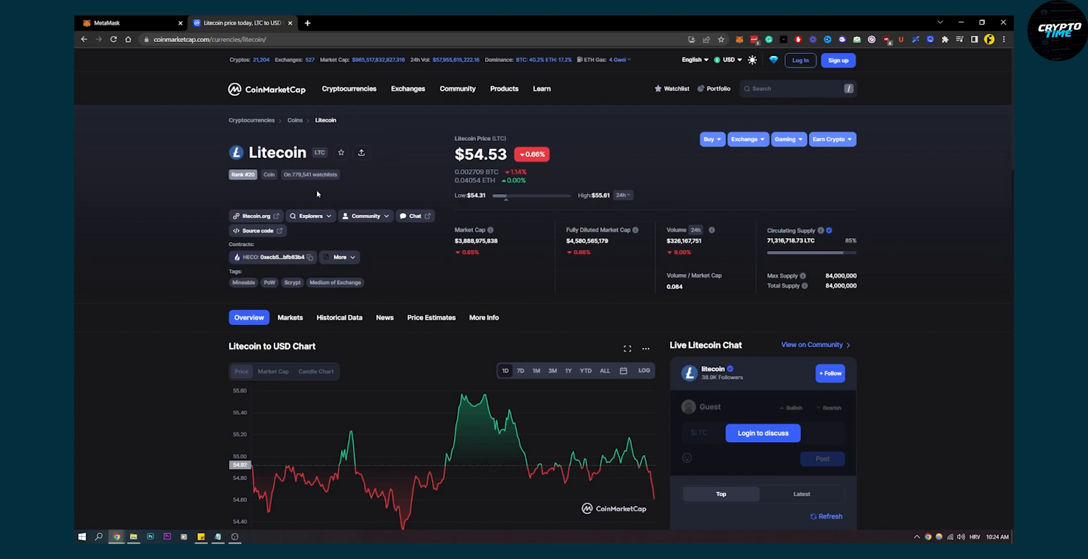
Copy Litecoin's BNB Smart Chain BEP20 address from the Contracts list and switch to MetaMask
{"action": "left_click", "coordinate": [338, 257]}
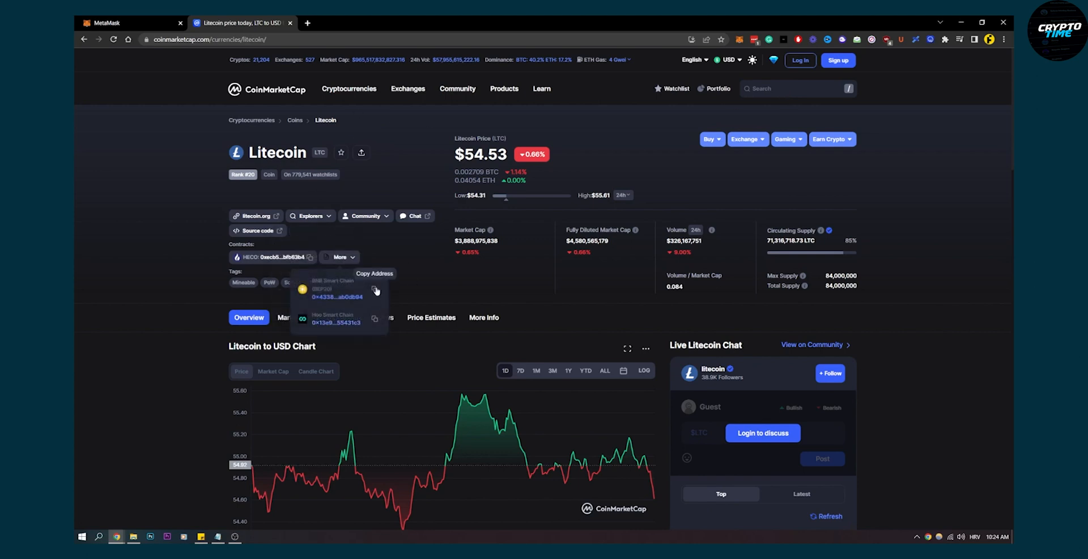
{"action": "left_click", "coordinate": [374, 291]}
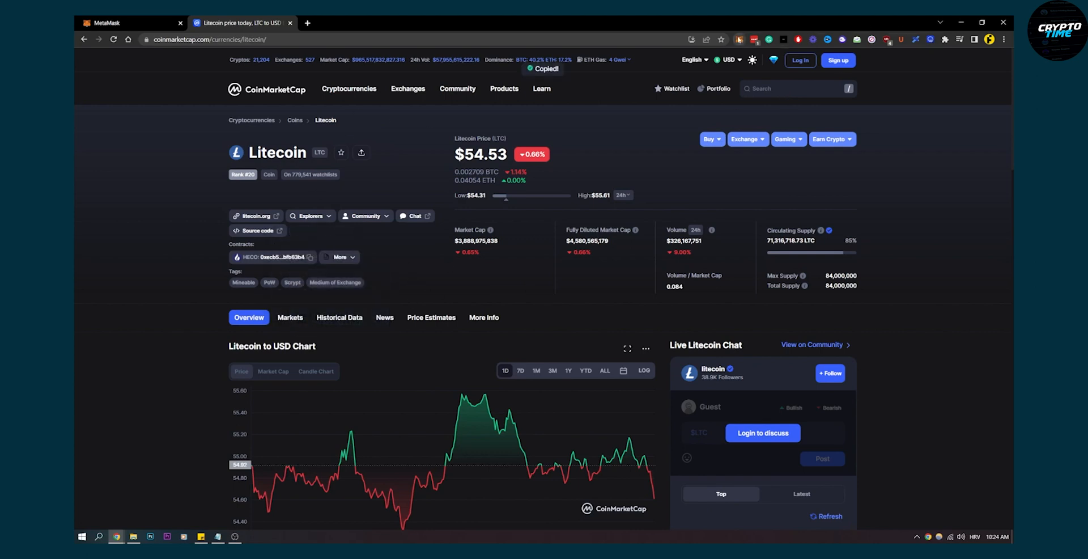
{"action": "left_click", "coordinate": [746, 38]}
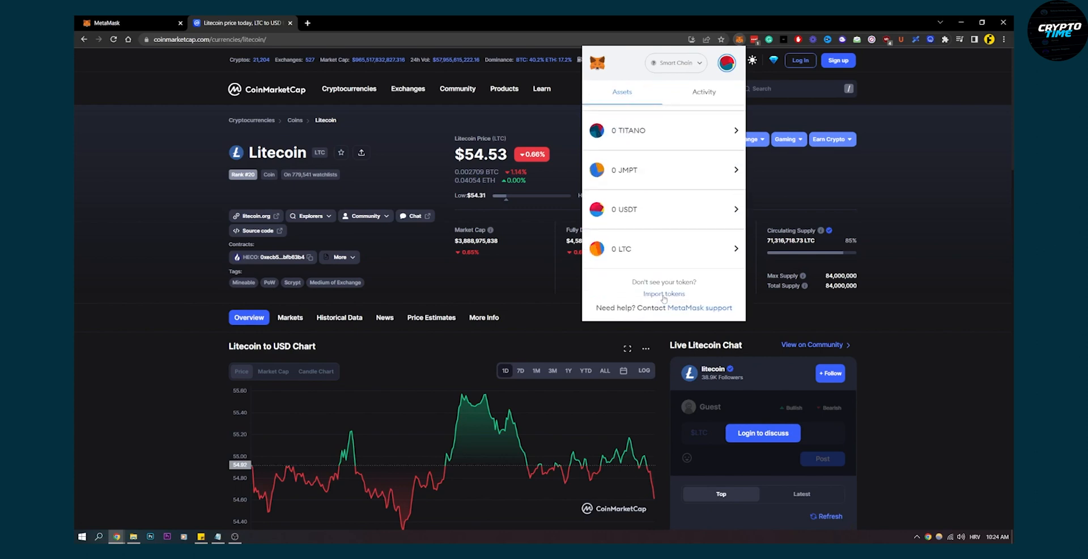
Confirm the pasted Litecoin address is flagged as already added, then return to CoinMarketCap's coin search
{"action": "left_click", "coordinate": [664, 293]}
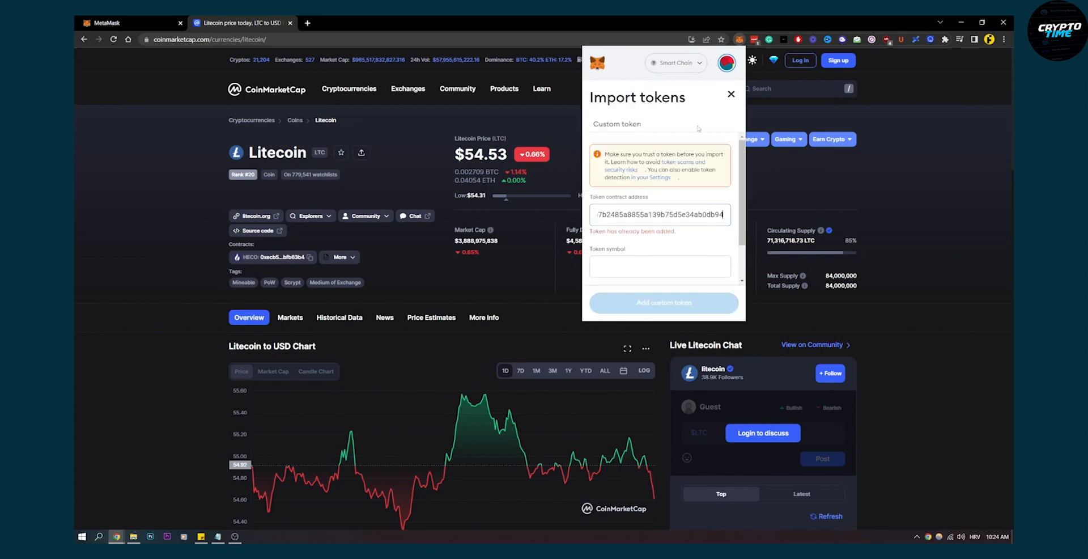
{"action": "left_click", "coordinate": [731, 94]}
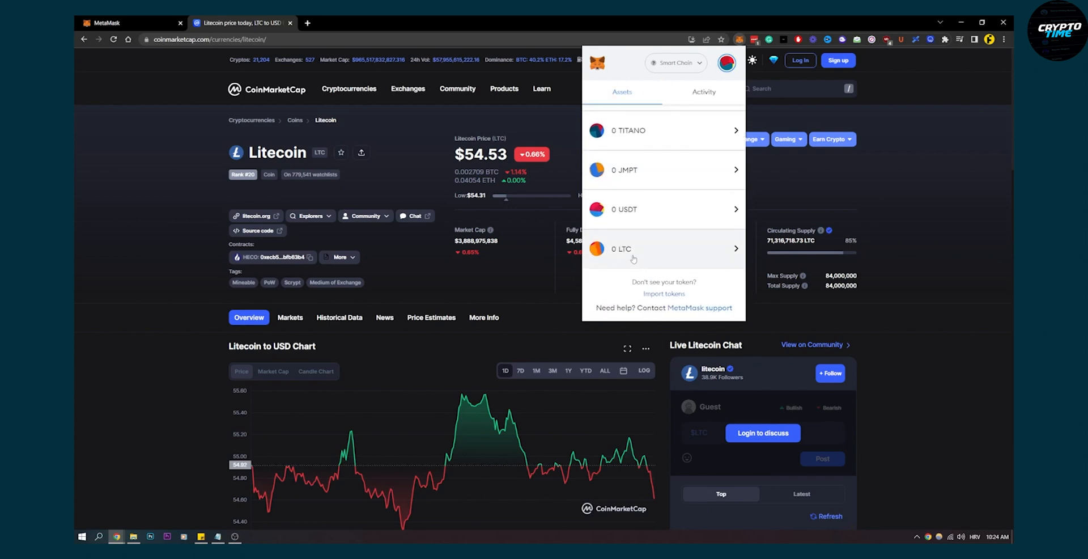
{"action": "left_click", "coordinate": [634, 250]}
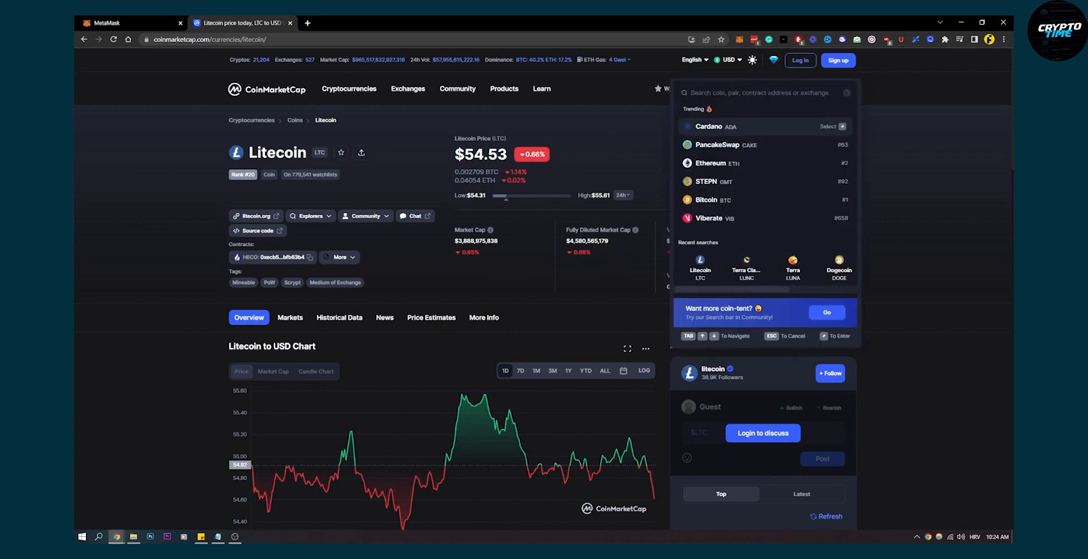
{"action": "type", "text": "litceoi"}
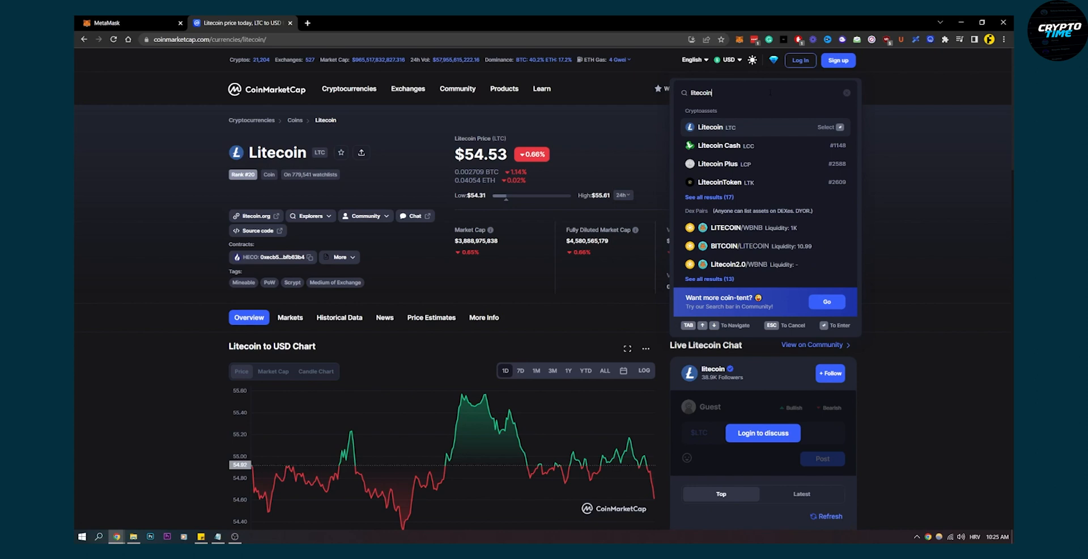
{"action": "mouse_move", "coordinate": [732, 197]}
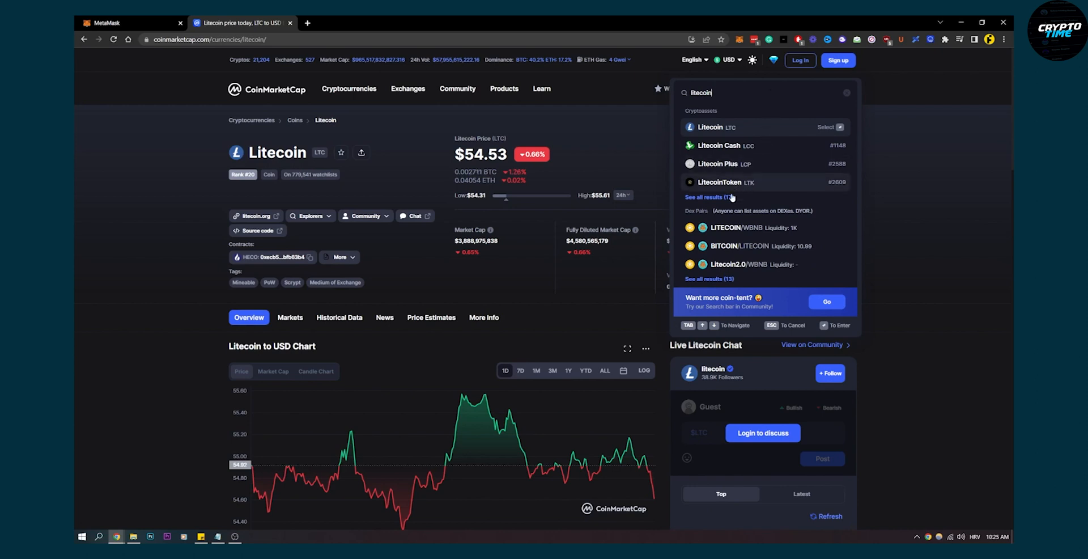
{"action": "left_click", "coordinate": [702, 197]}
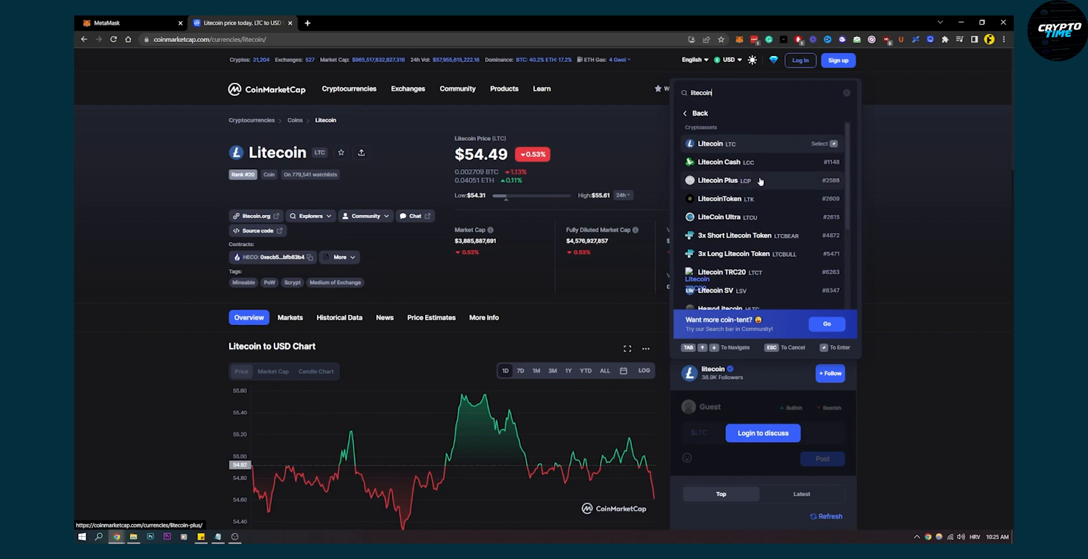
{"action": "scroll", "scroll_direction": "down", "scroll_amount": 3}
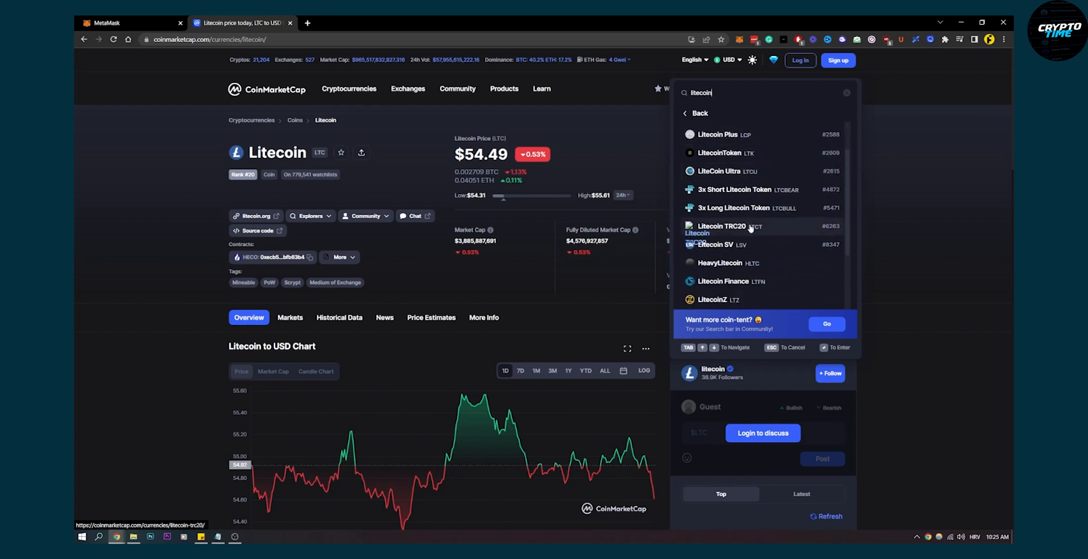
{"action": "scroll", "scroll_direction": "down", "scroll_amount": 3}
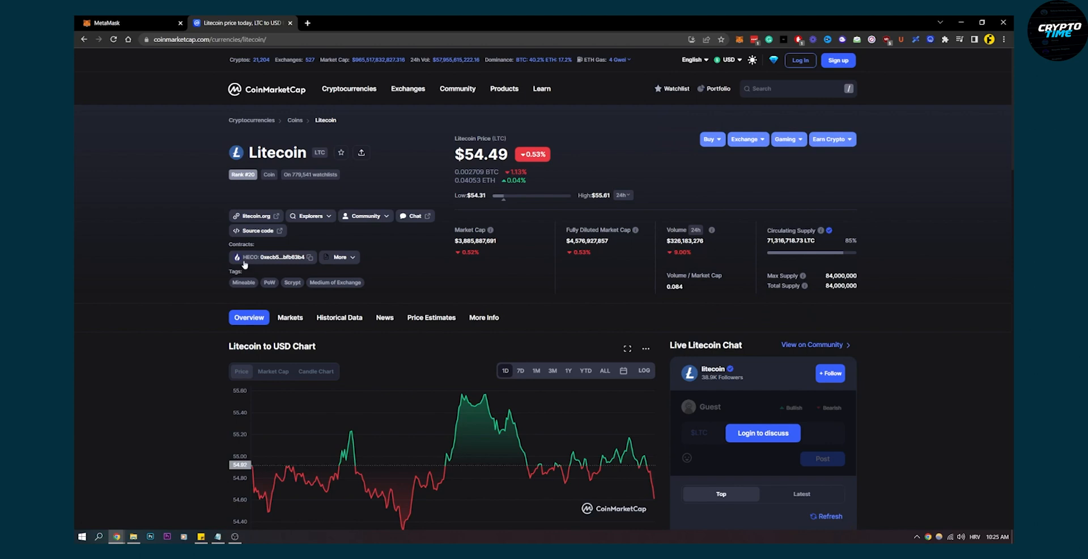
Expand Litecoin's Contracts 'More' list to show the BNB Smart Chain BEP20 and Heco addresses
{"action": "left_click", "coordinate": [339, 257]}
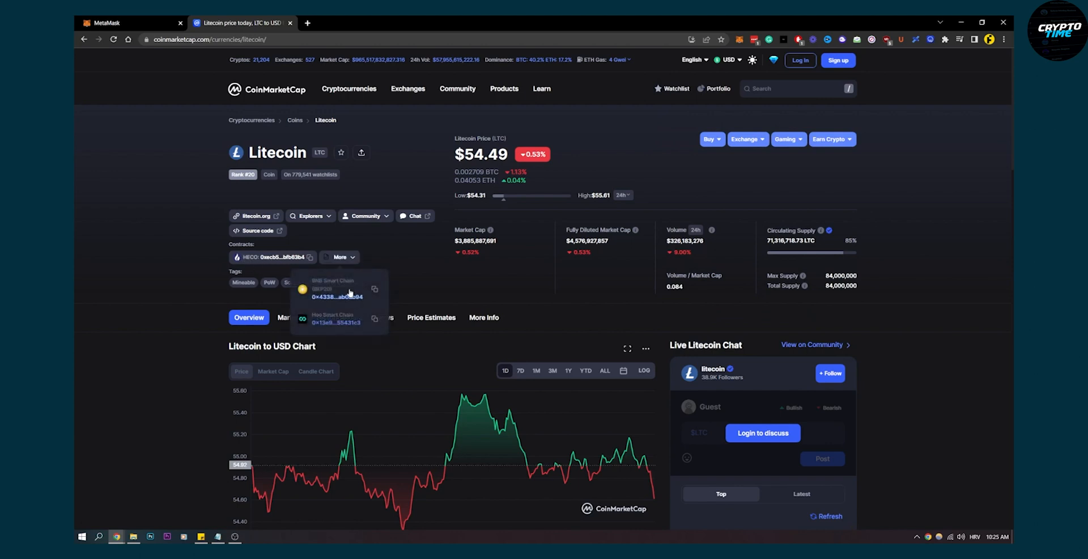